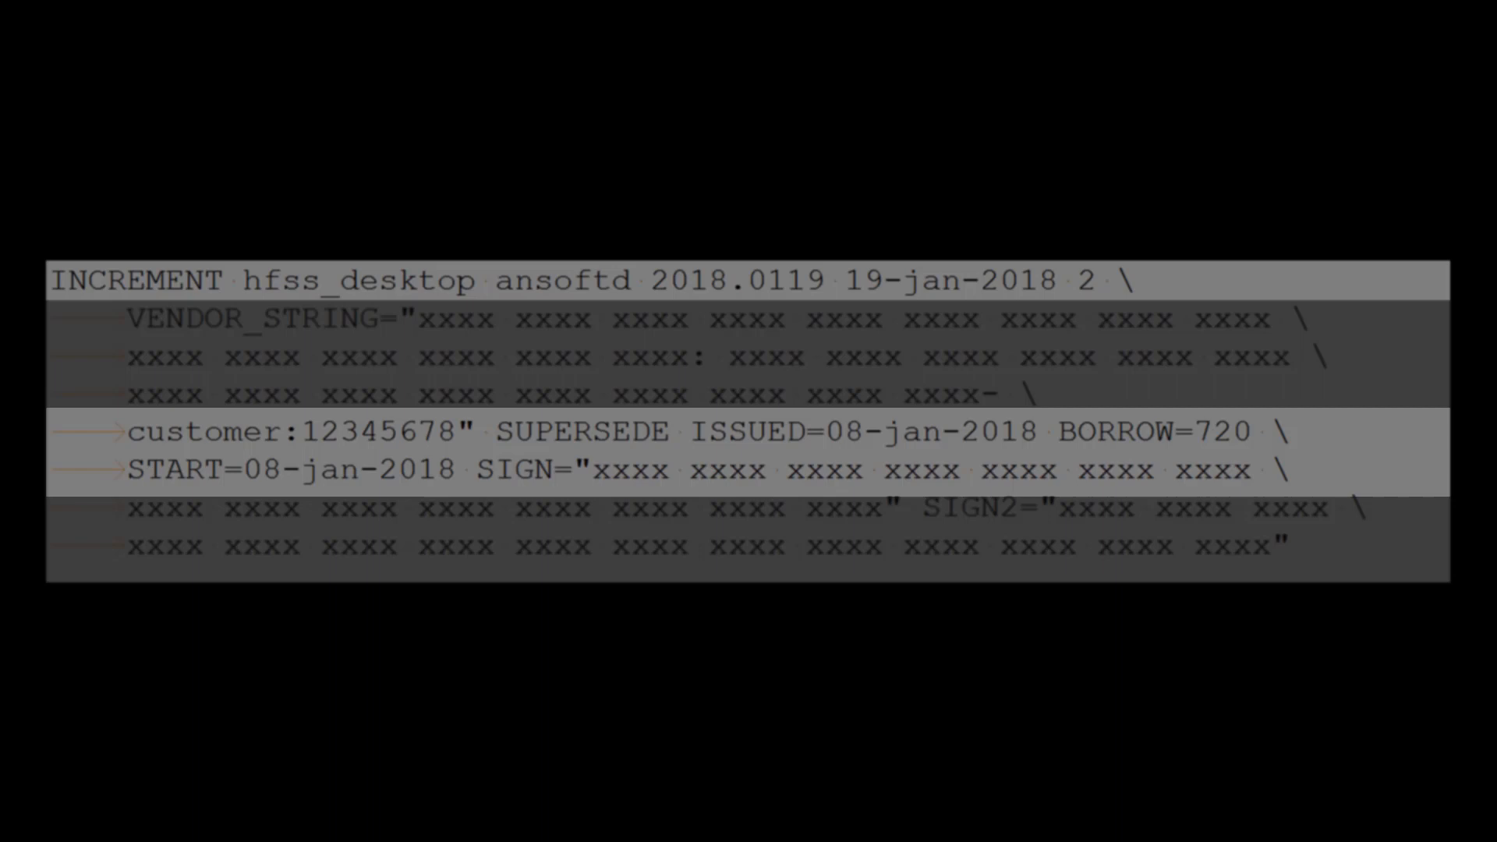
- Launch the ANSYS Borrow Utility from AnsBorrow.exe in the Win64 folder
{"action": "double_click", "coordinate": [1152, 431]}
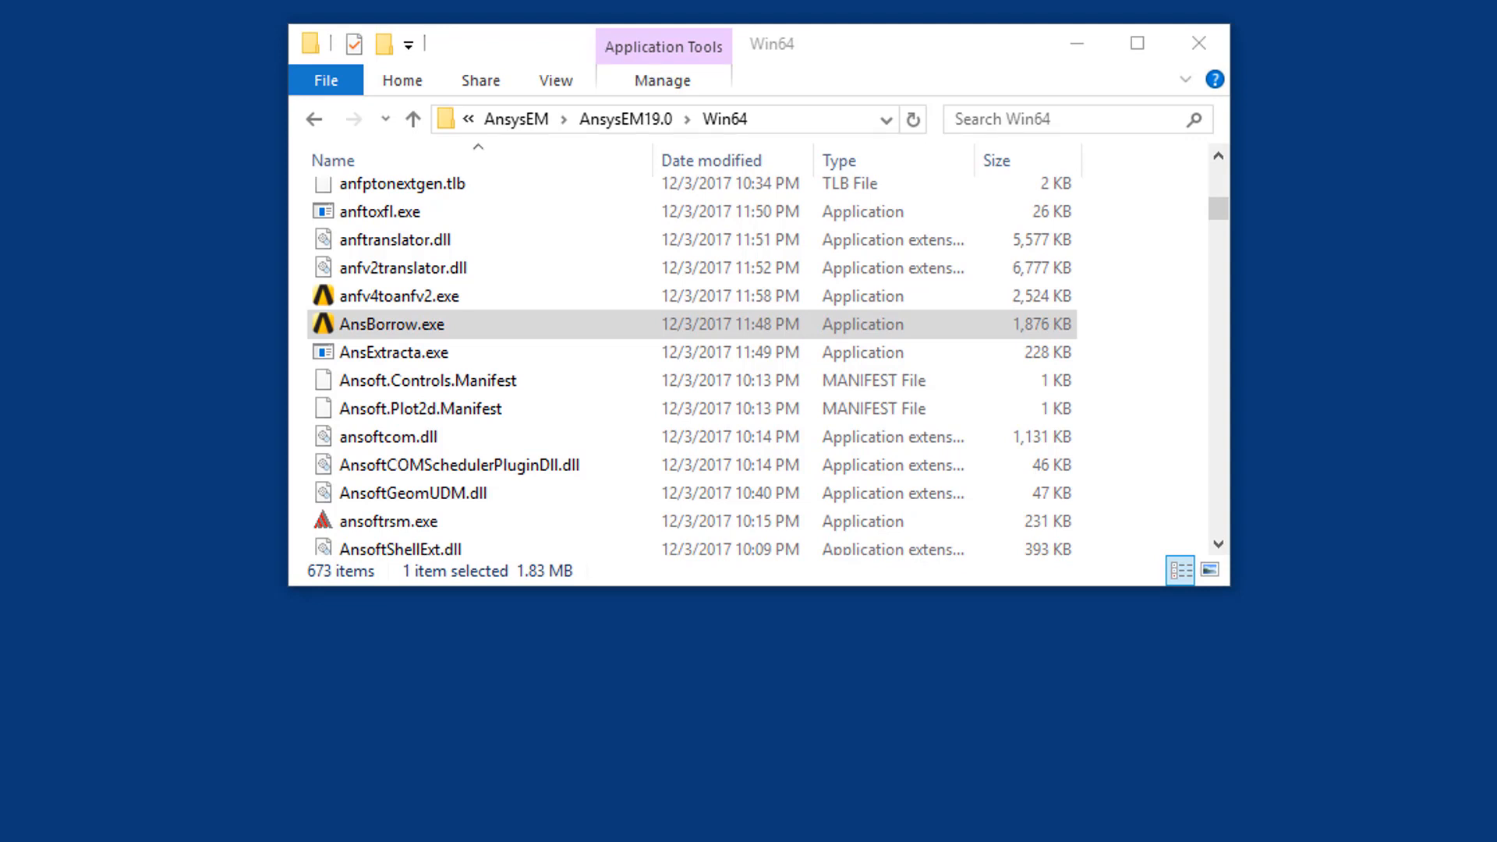
{"action": "left_click", "coordinate": [388, 323]}
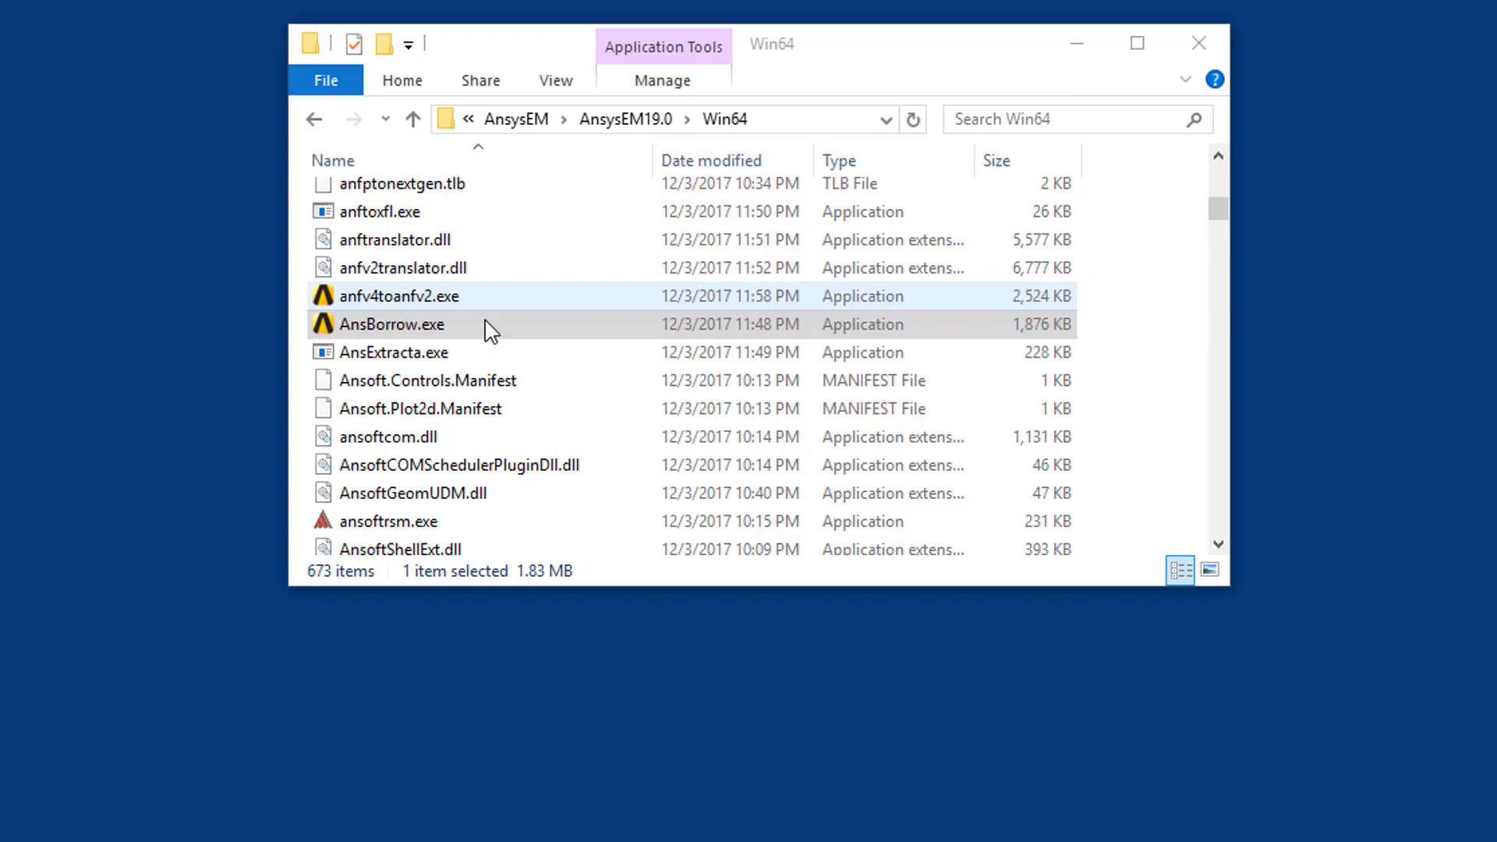
{"action": "double_click", "coordinate": [386, 324]}
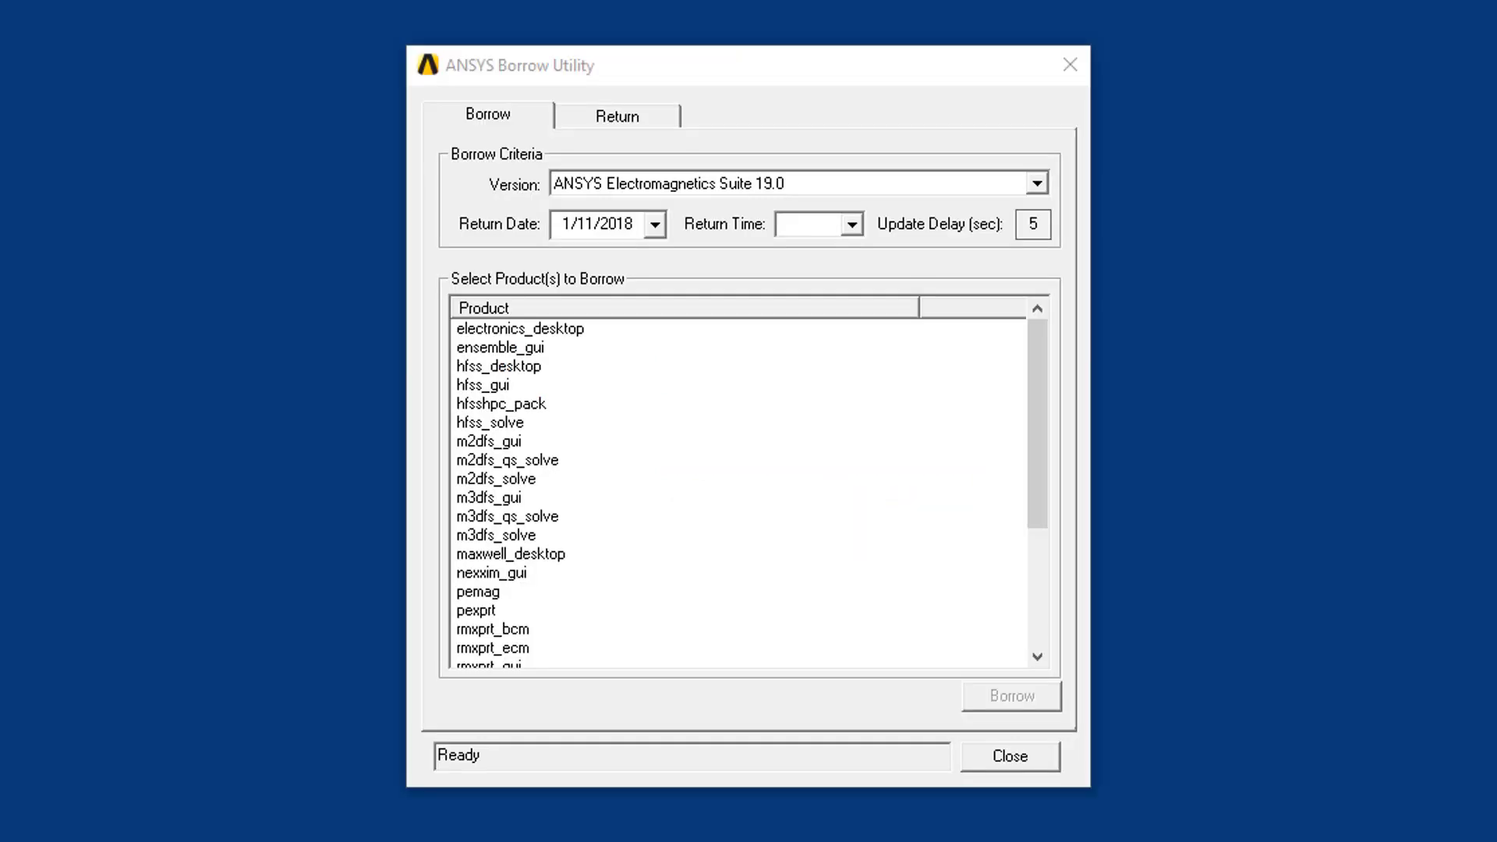
- Set the borrow return date to 1/8/2018 and return time to 5:00 PM
{"action": "left_click", "coordinate": [654, 224]}
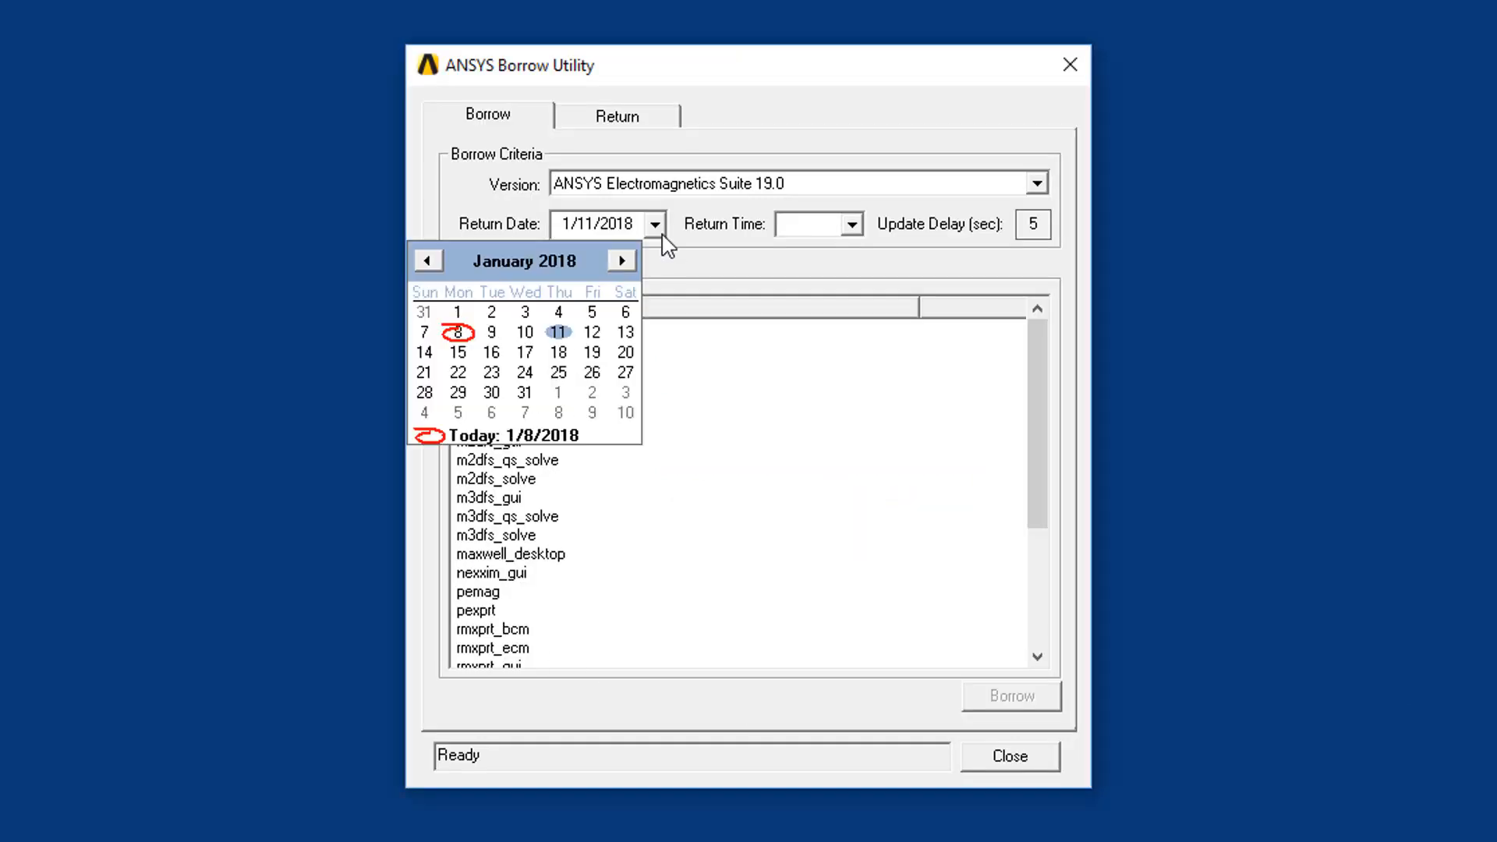
{"action": "left_click", "coordinate": [458, 332]}
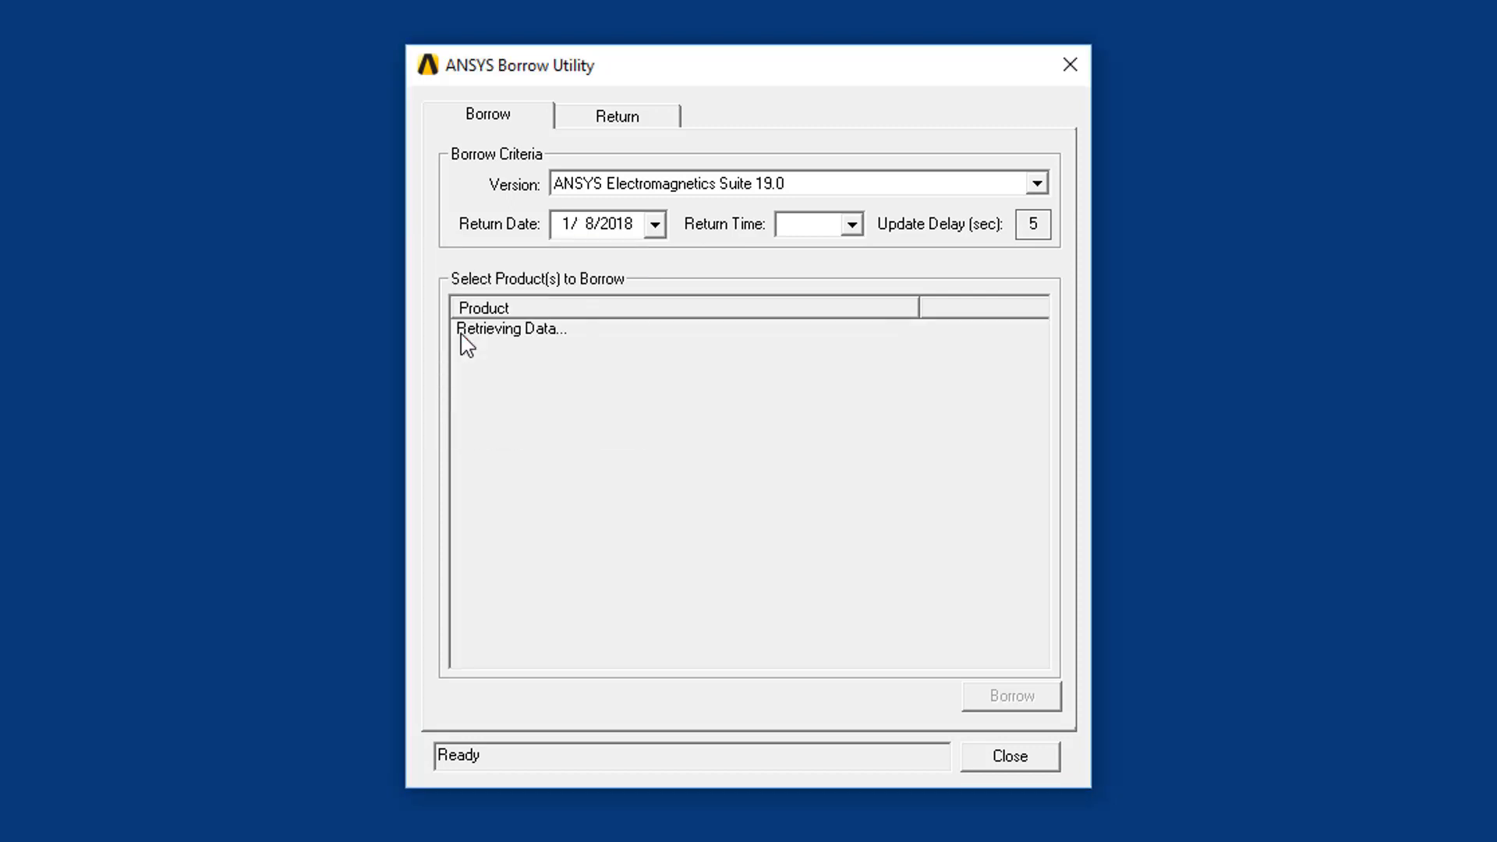
{"action": "mouse_move", "coordinate": [852, 238]}
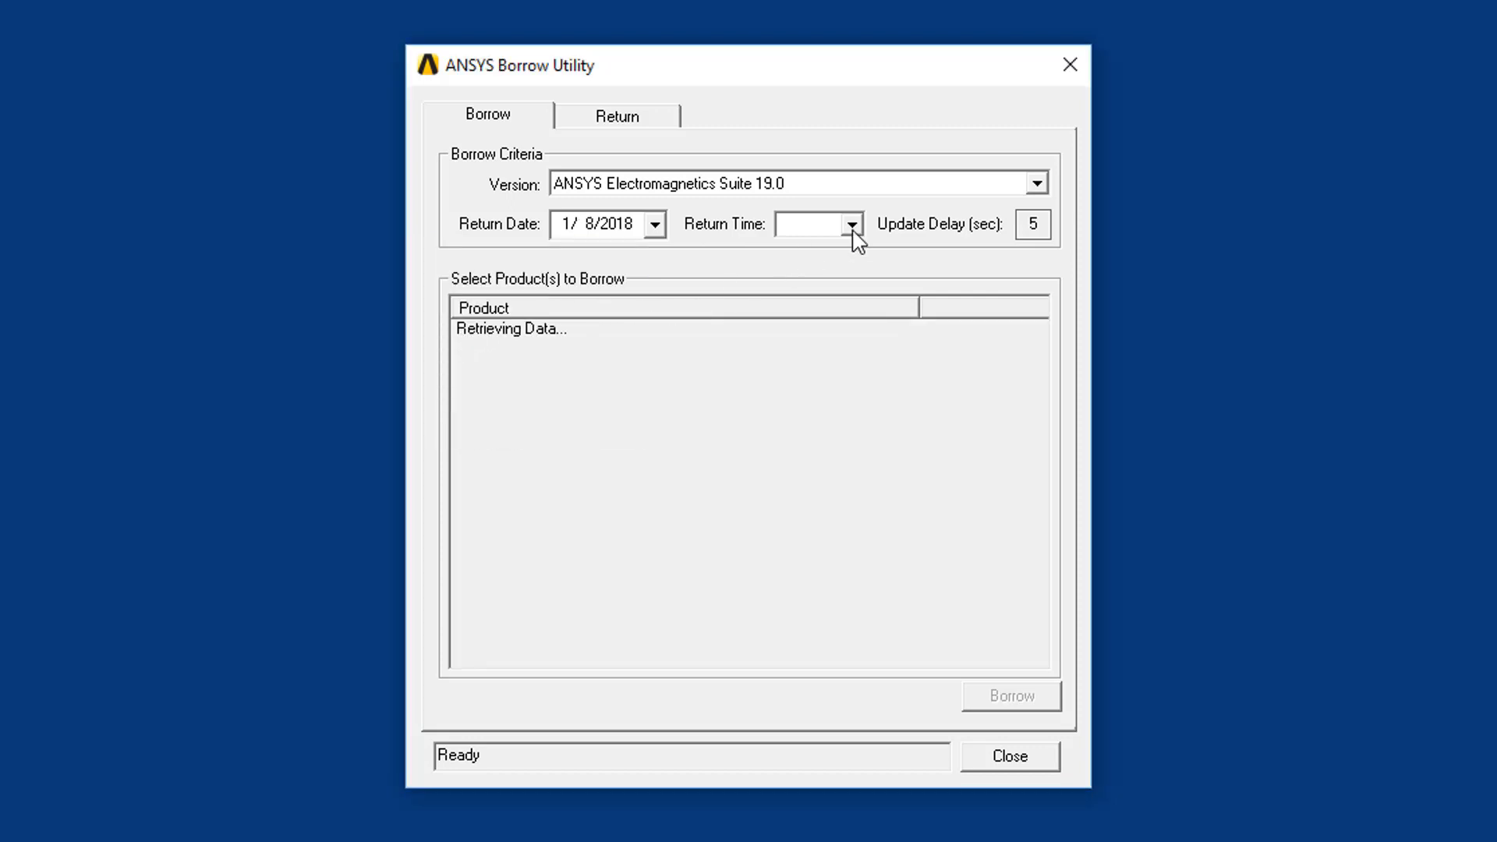
{"action": "left_click", "coordinate": [849, 225]}
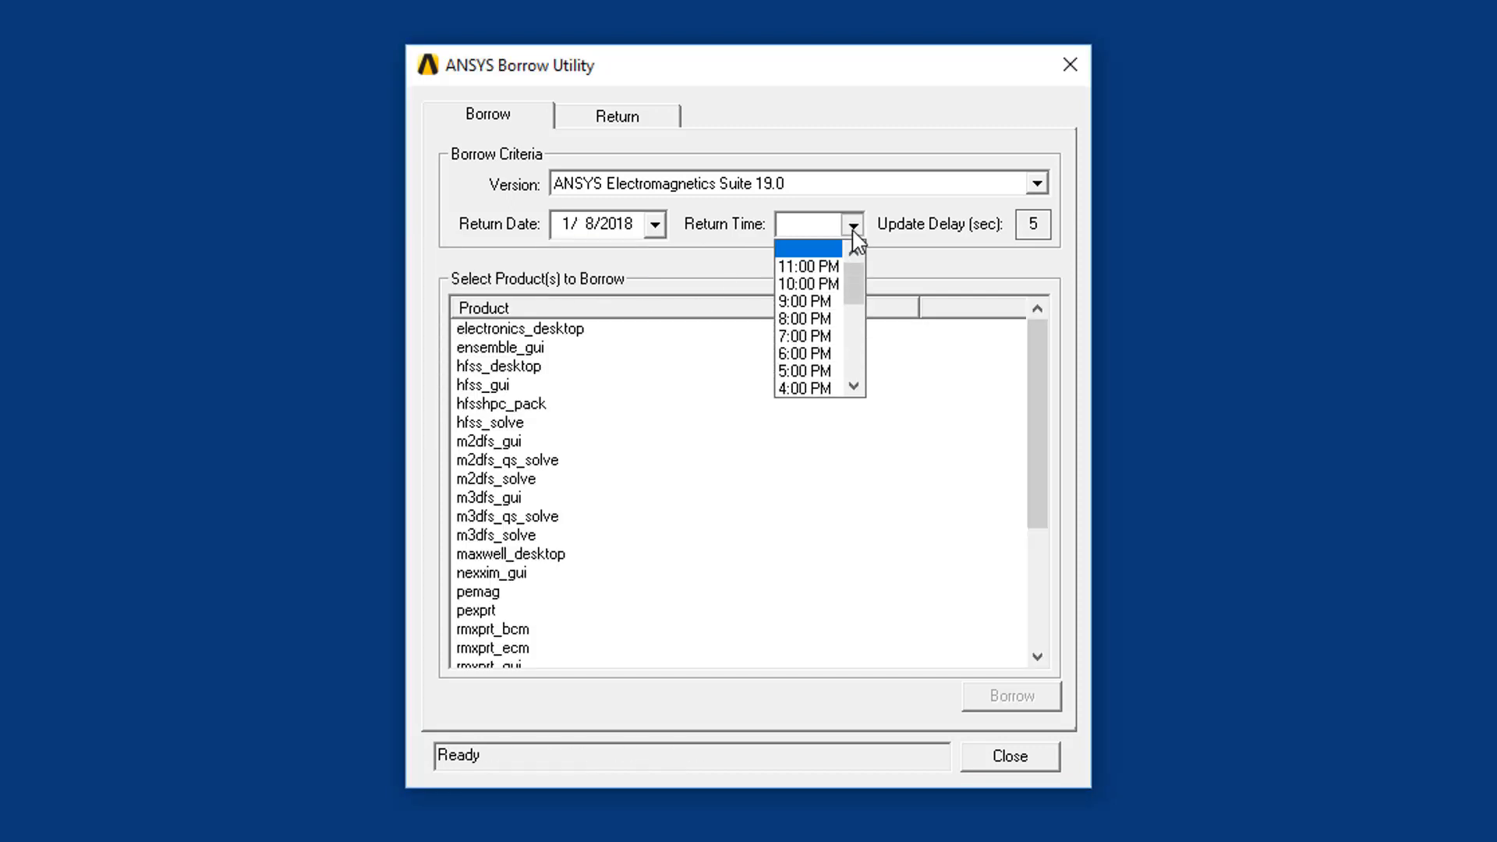
{"action": "left_click", "coordinate": [804, 371]}
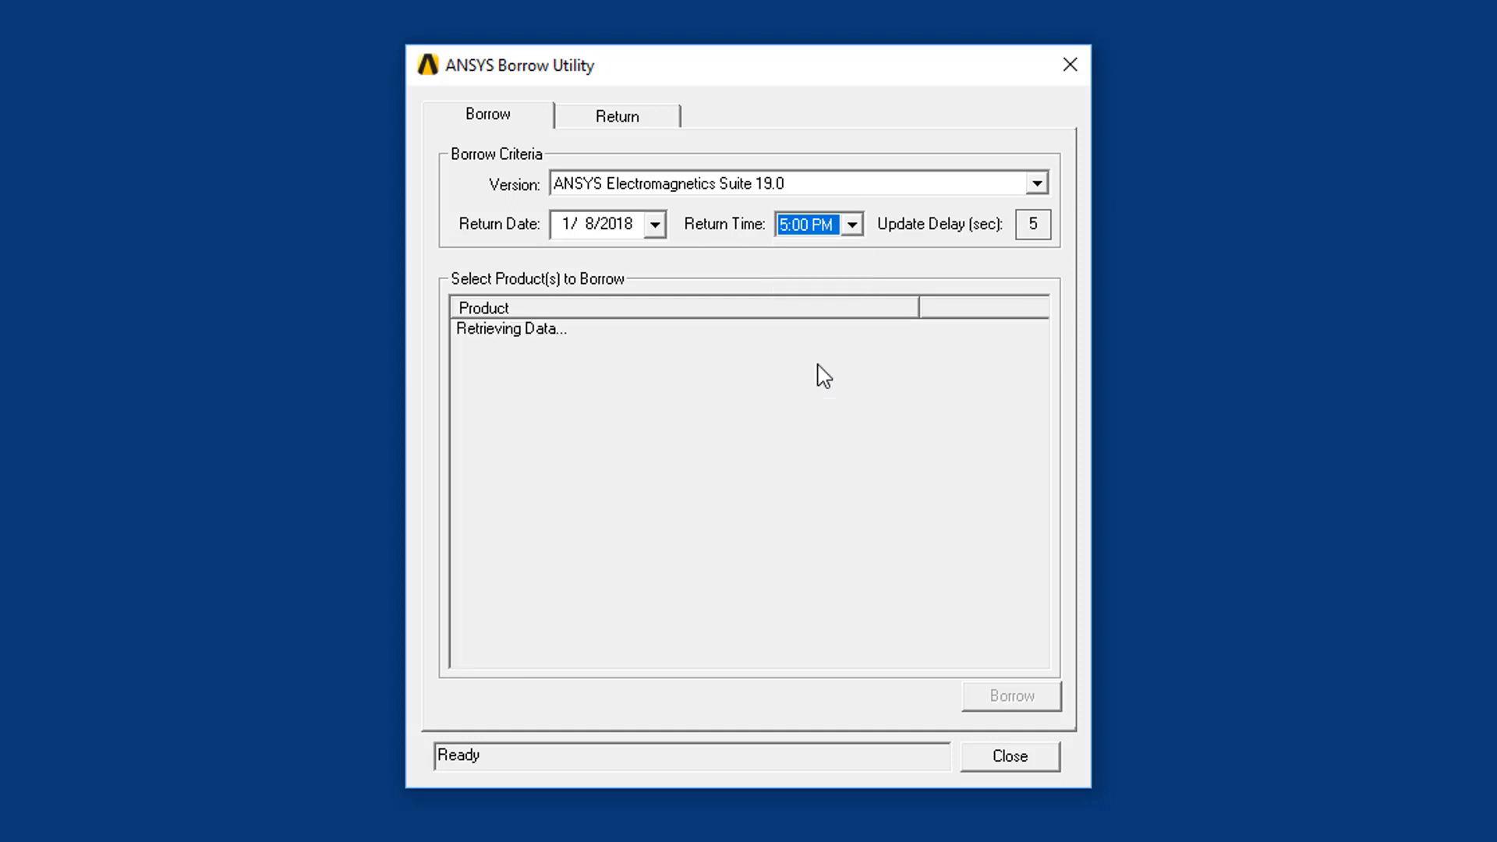
{"action": "mouse_move", "coordinate": [987, 359]}
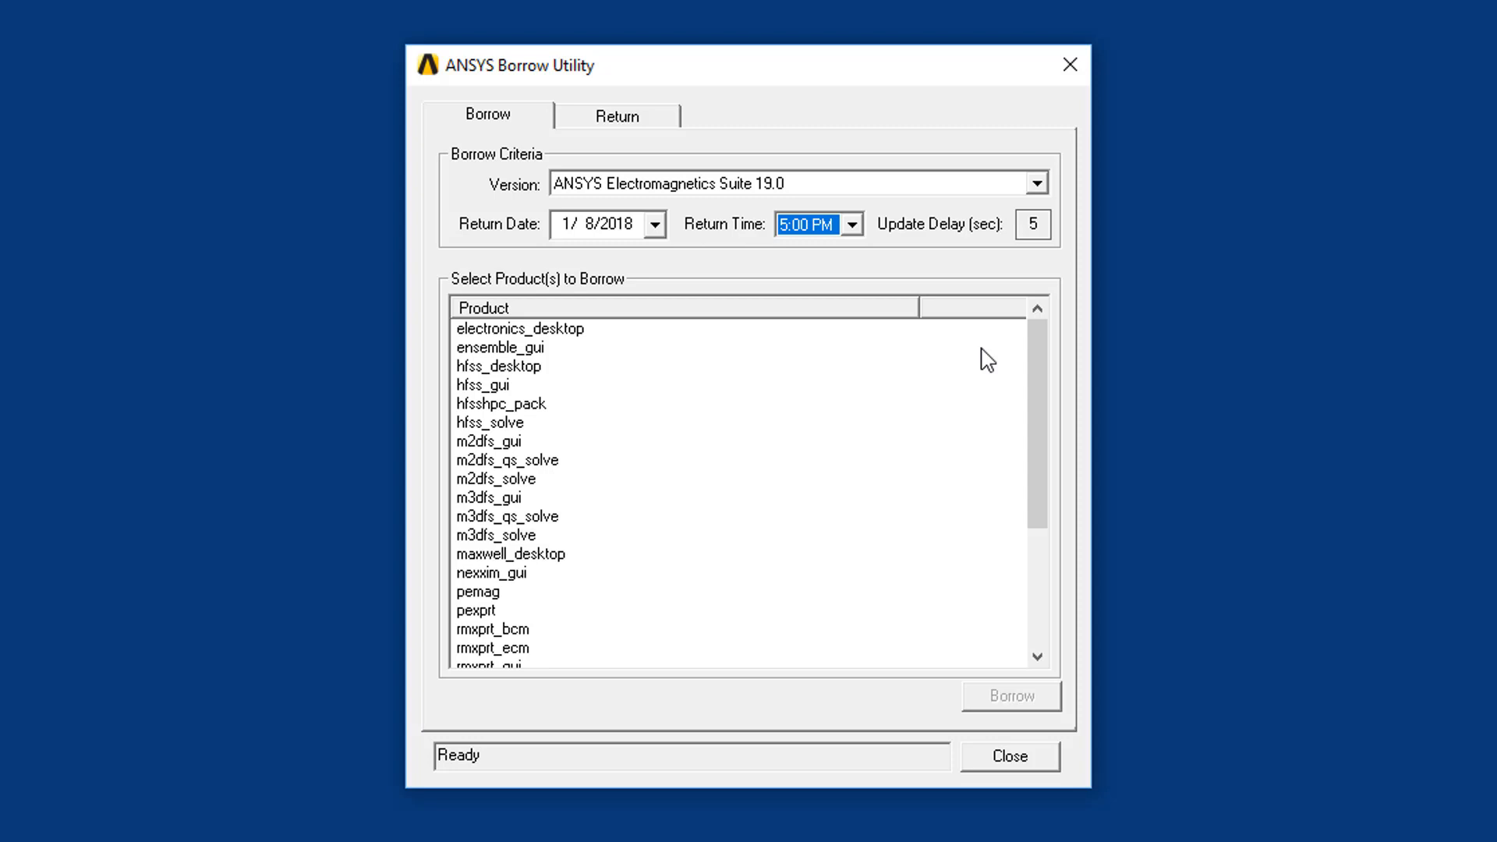
{"action": "mouse_move", "coordinate": [589, 412]}
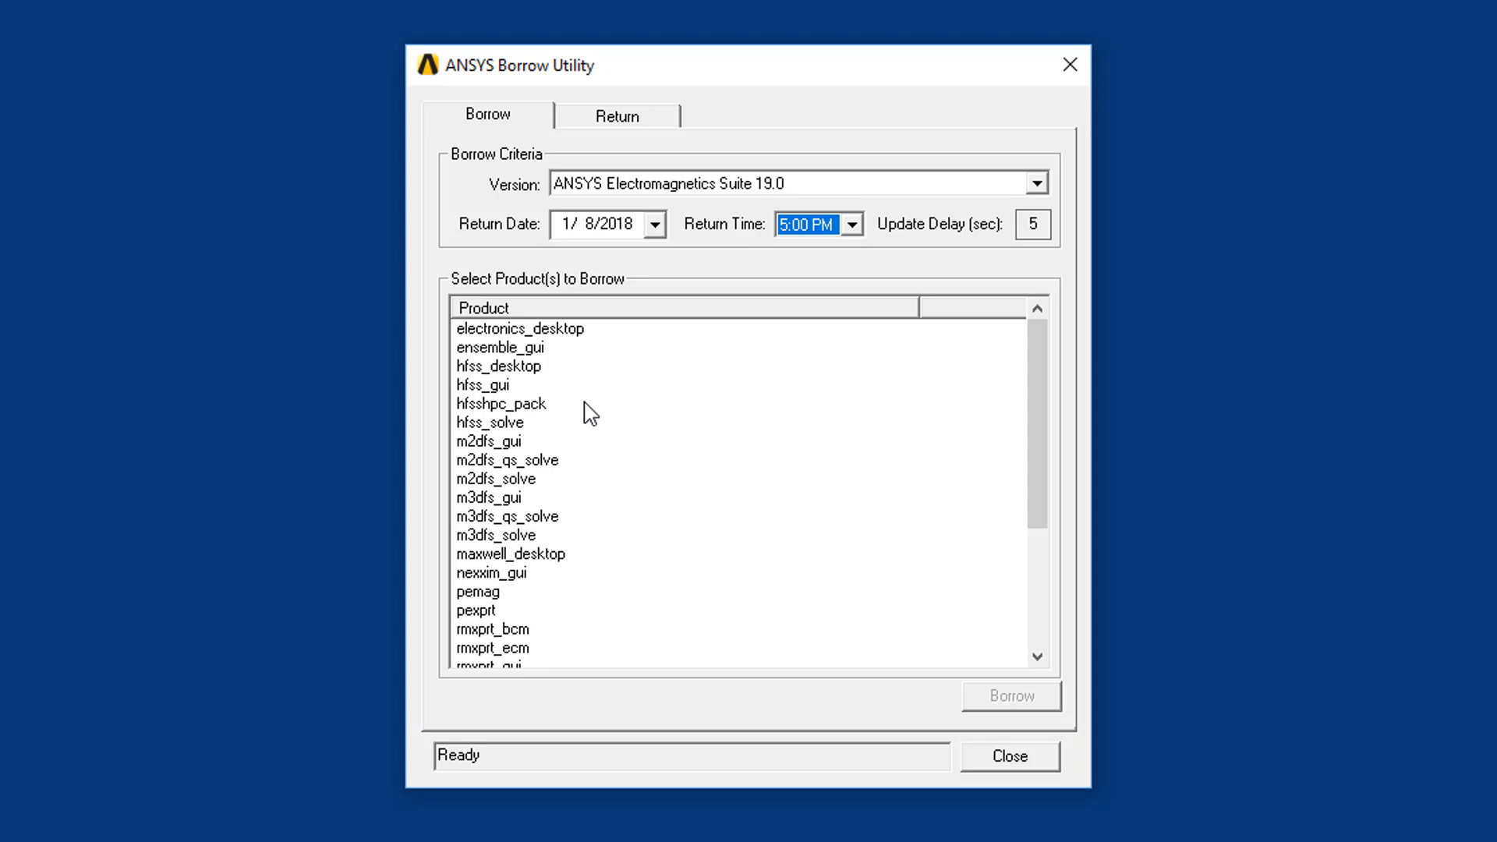
- Select hfss_desktop, hfss_gui, hfsshpc_pack and hfss_solve together and borrow them
{"action": "left_click", "coordinate": [498, 366]}
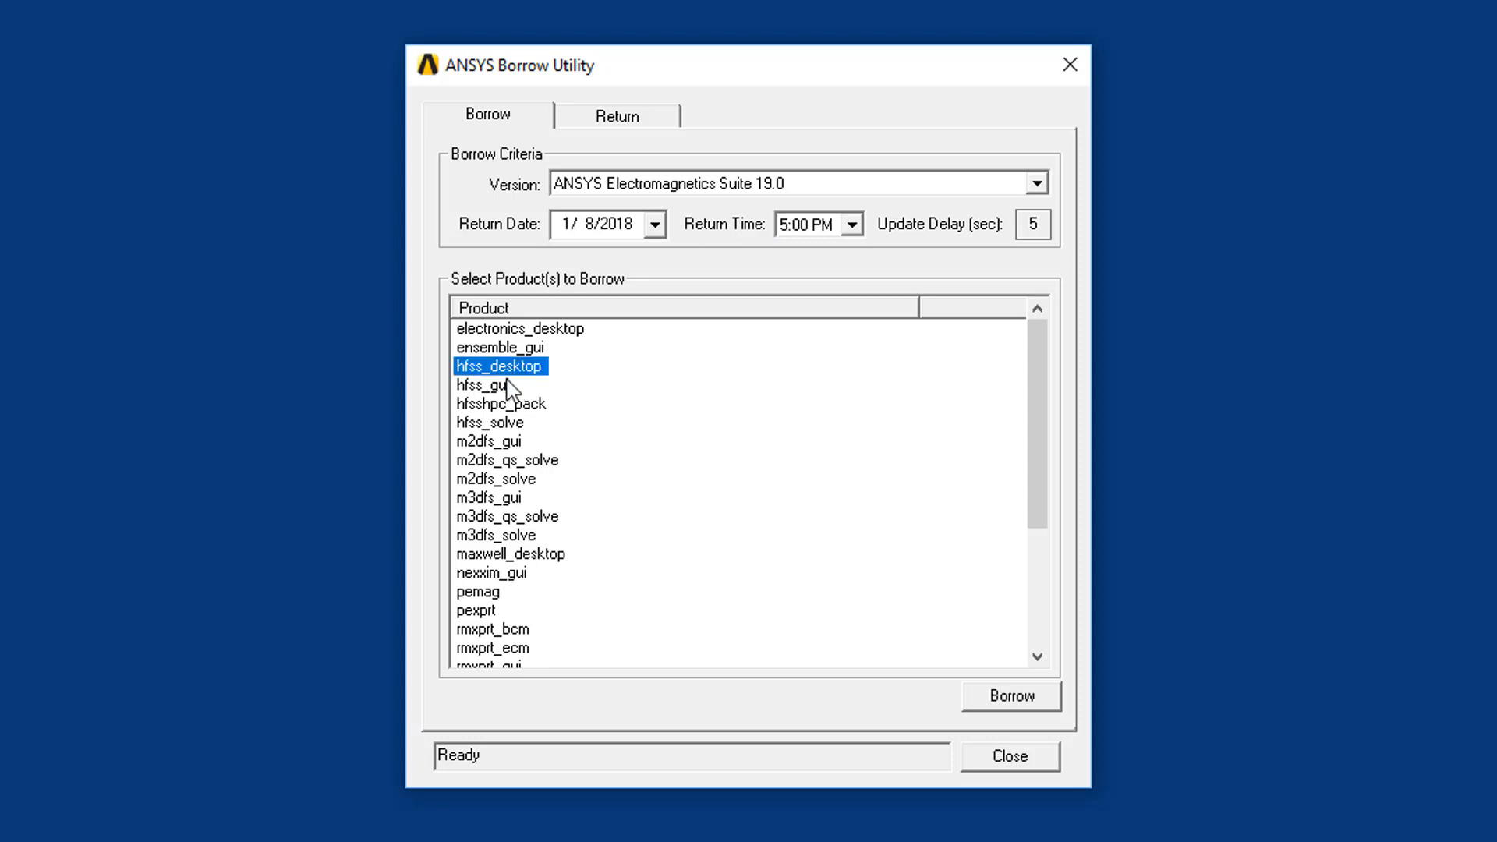
{"action": "left_click", "coordinate": [489, 421]}
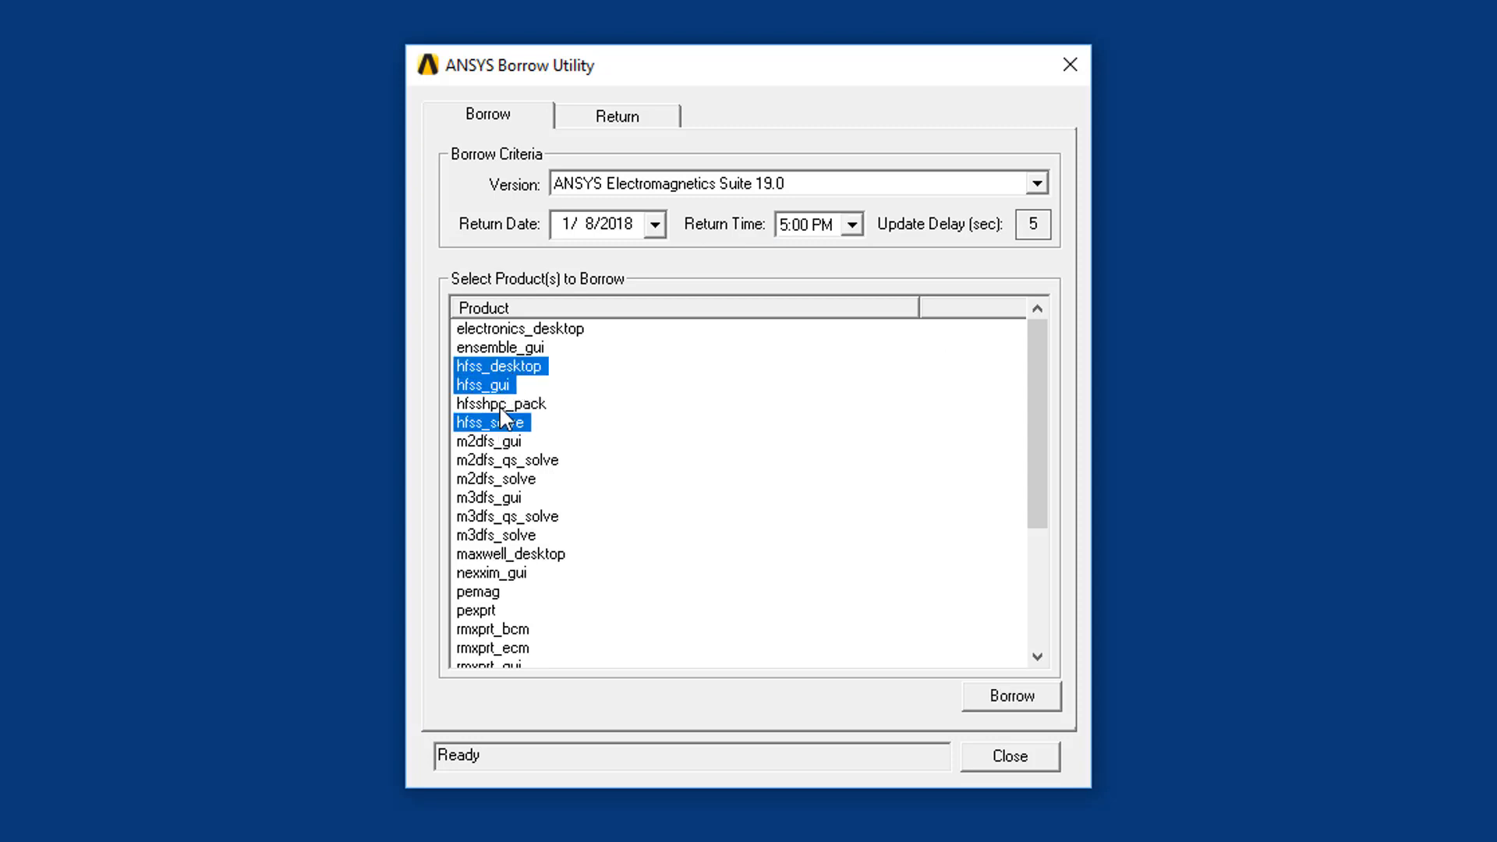
{"action": "left_click", "coordinate": [501, 403]}
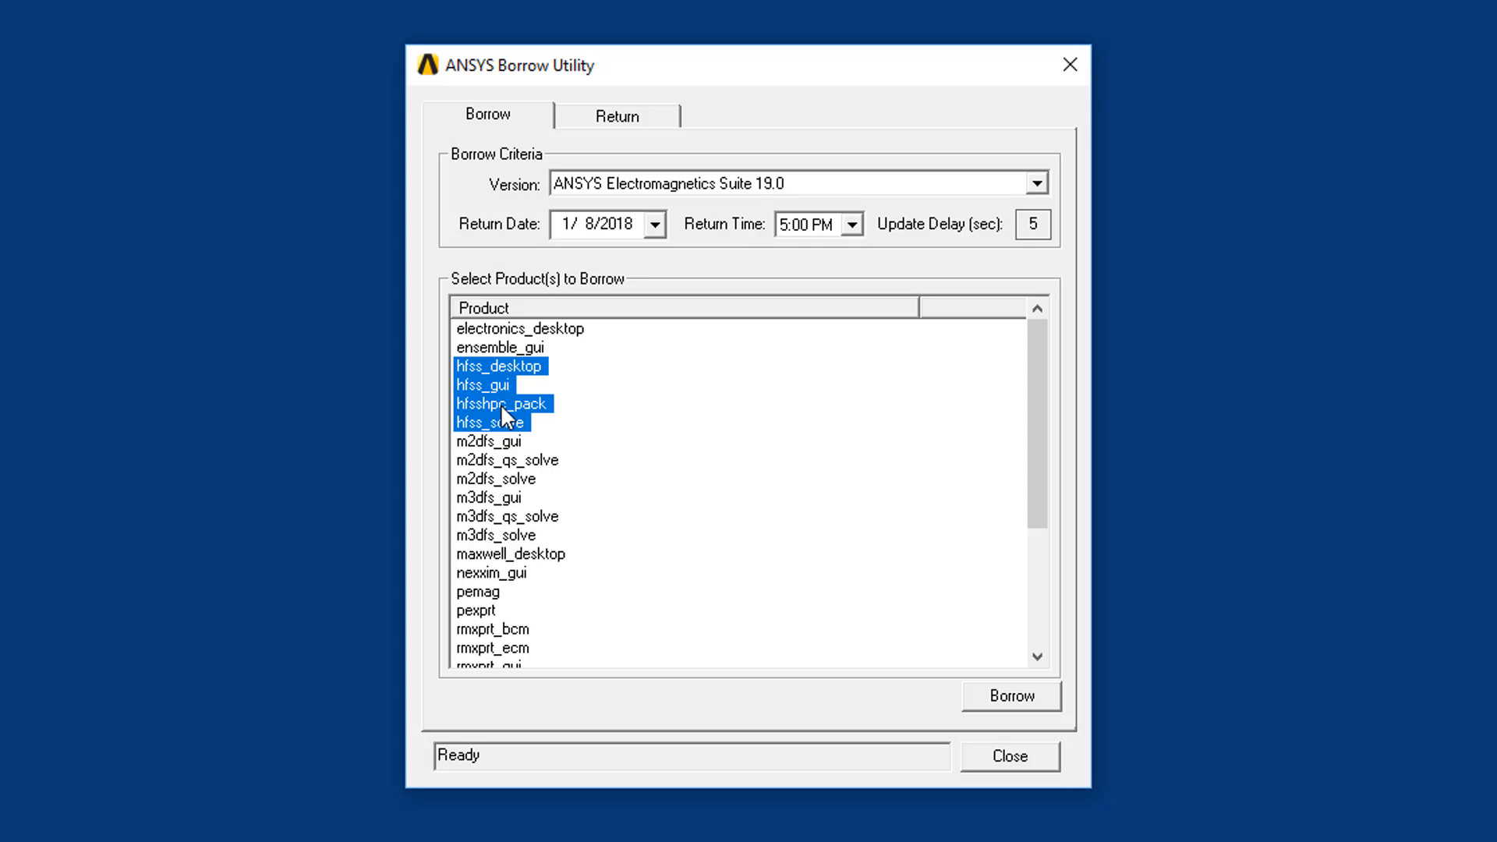
{"action": "mouse_move", "coordinate": [1080, 716]}
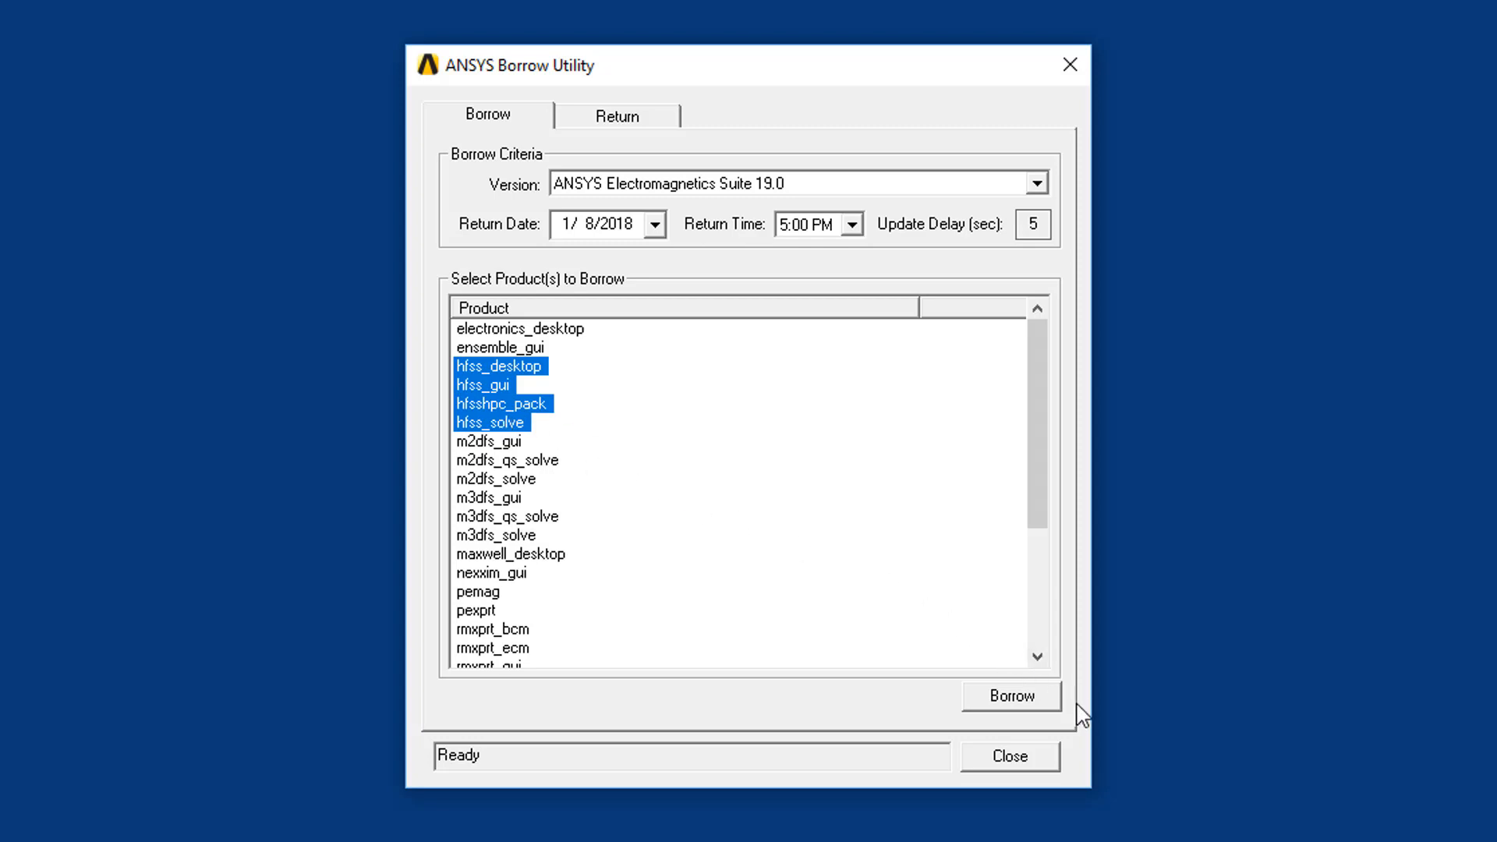
{"action": "left_click", "coordinate": [1011, 695]}
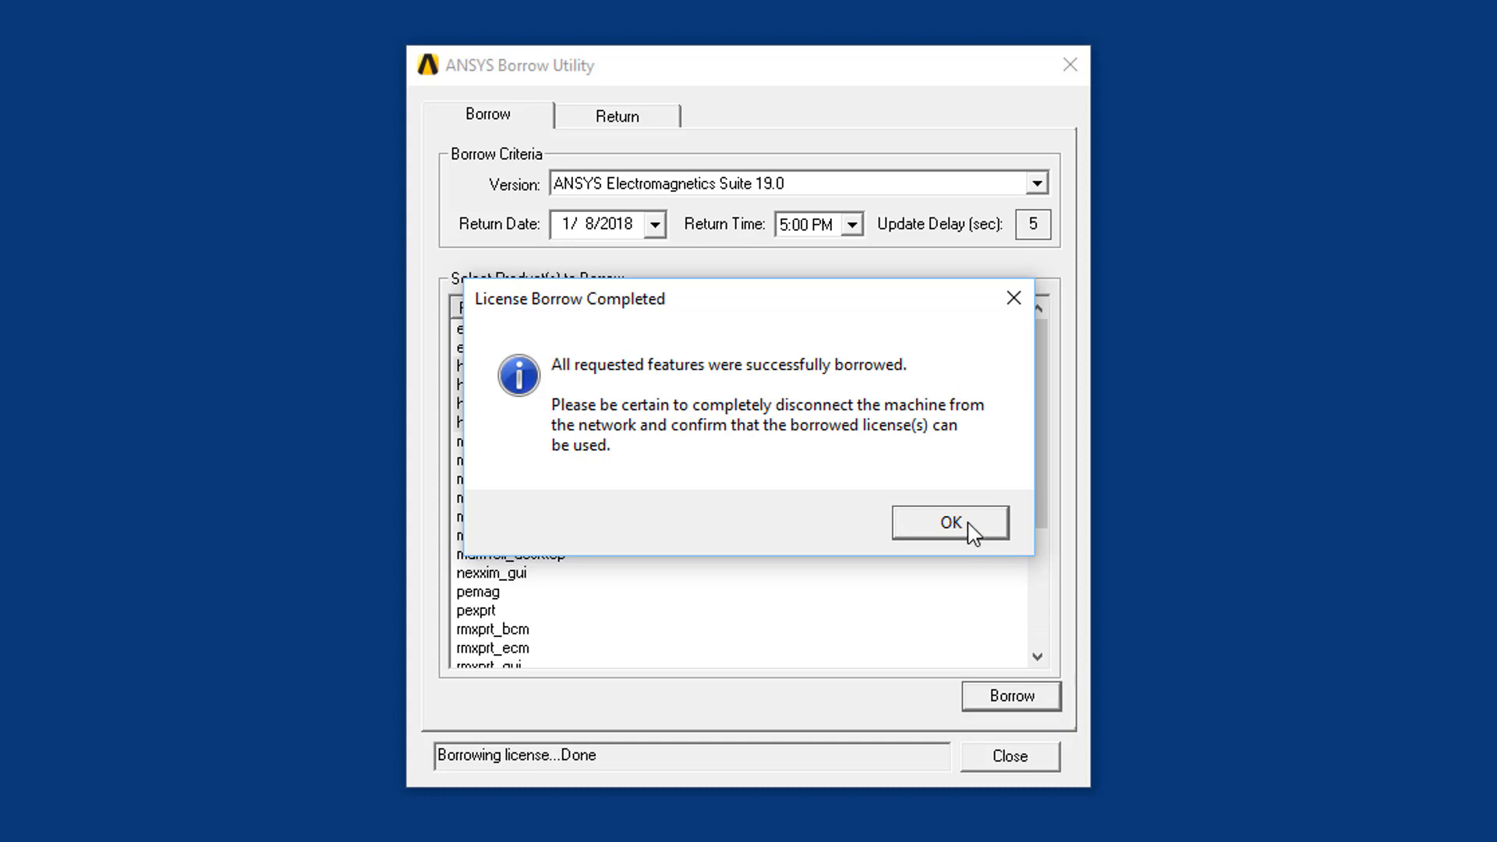
- Dismiss the License Borrow Completed message and exit the Borrow Utility
{"action": "left_click", "coordinate": [948, 522]}
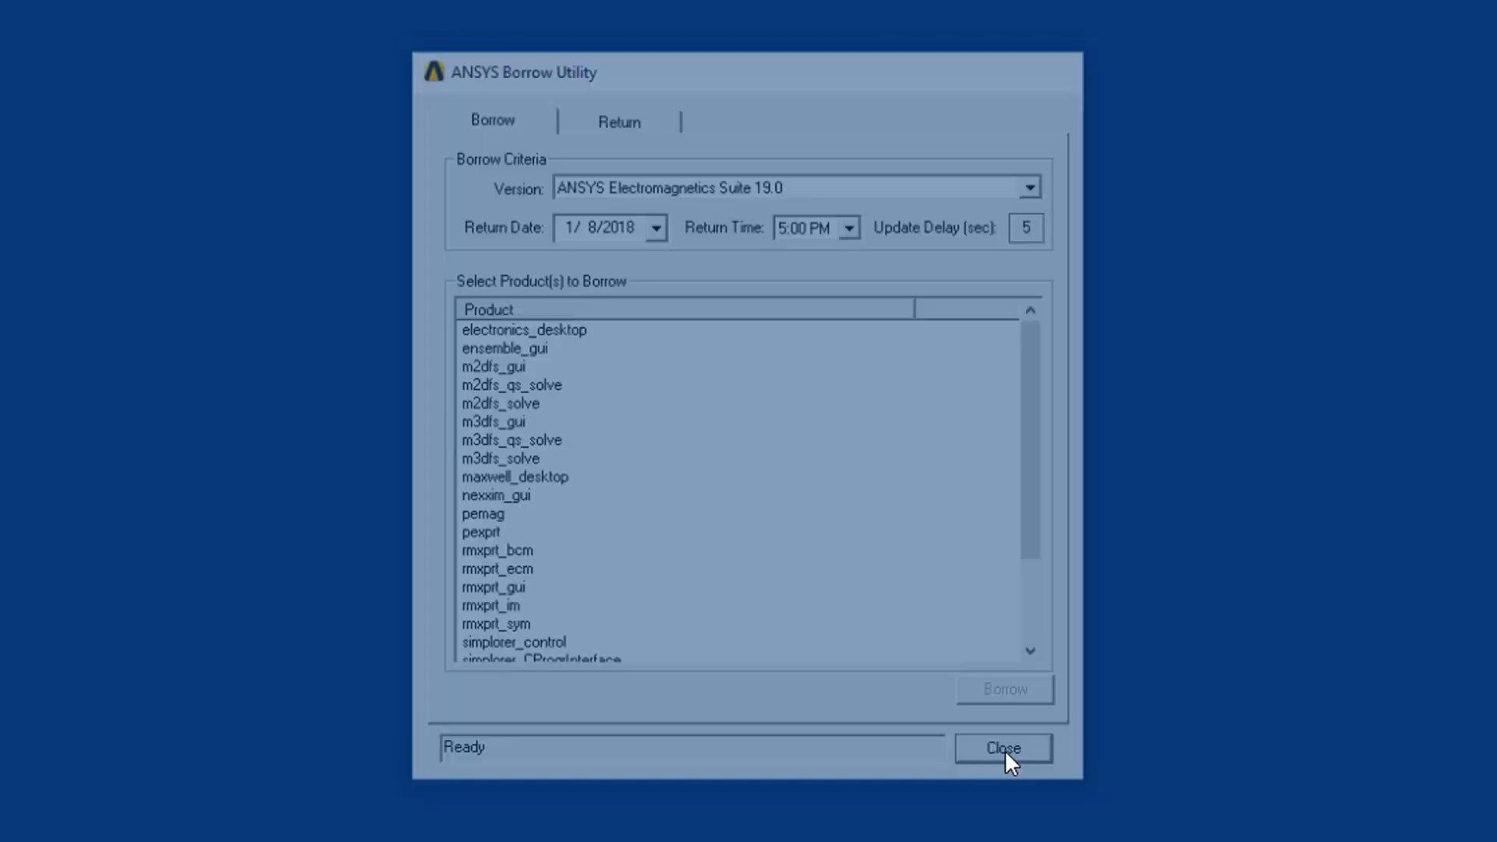
{"action": "left_click", "coordinate": [1003, 748]}
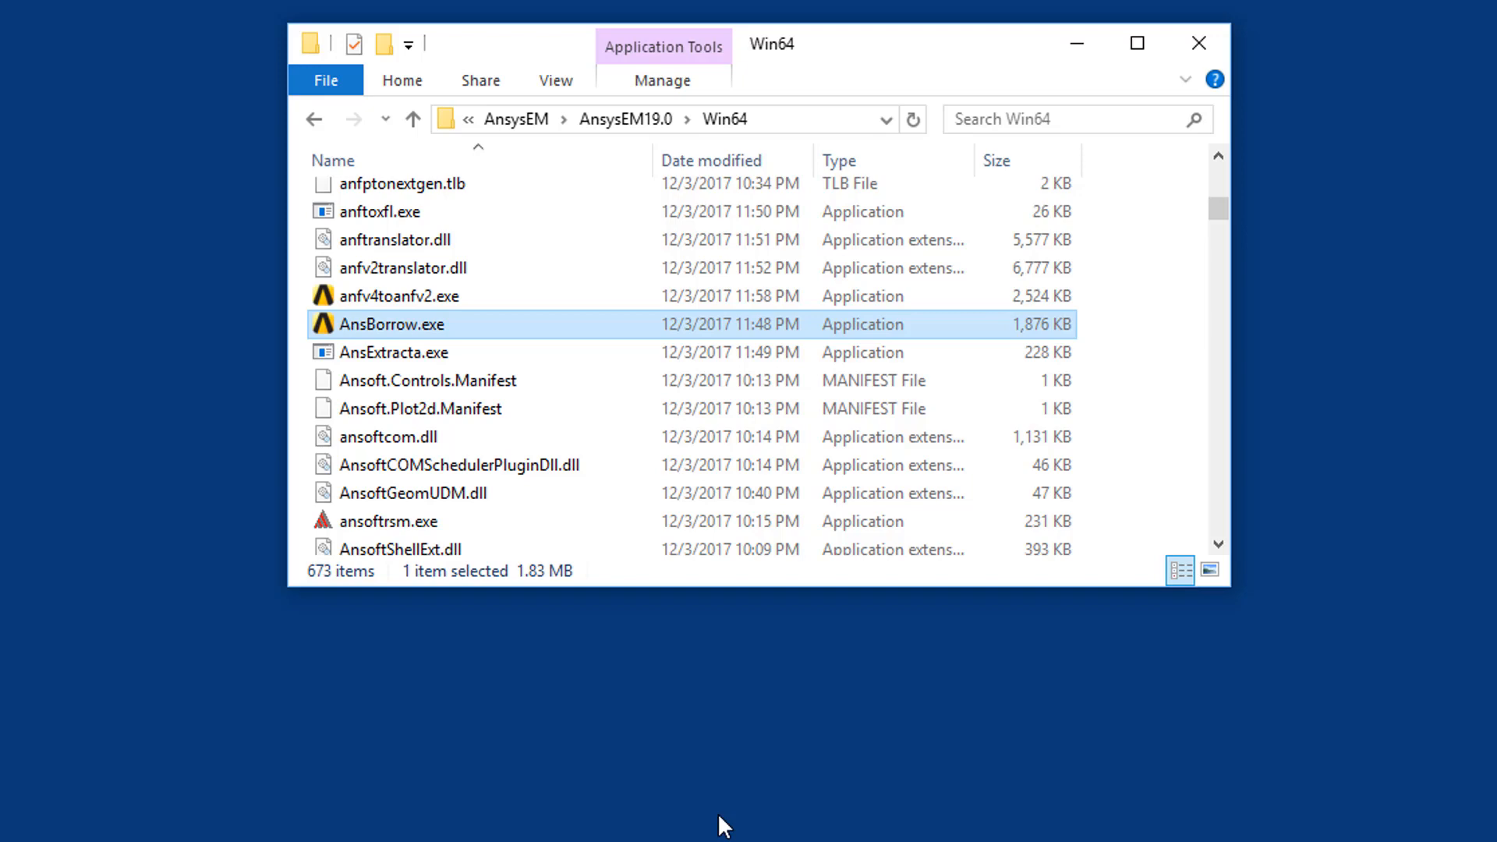
- Reopen AnsBorrow.exe and view the four borrowed HFSS features expiring 08-Jan-2018, 5:00 PM
{"action": "double_click", "coordinate": [388, 324]}
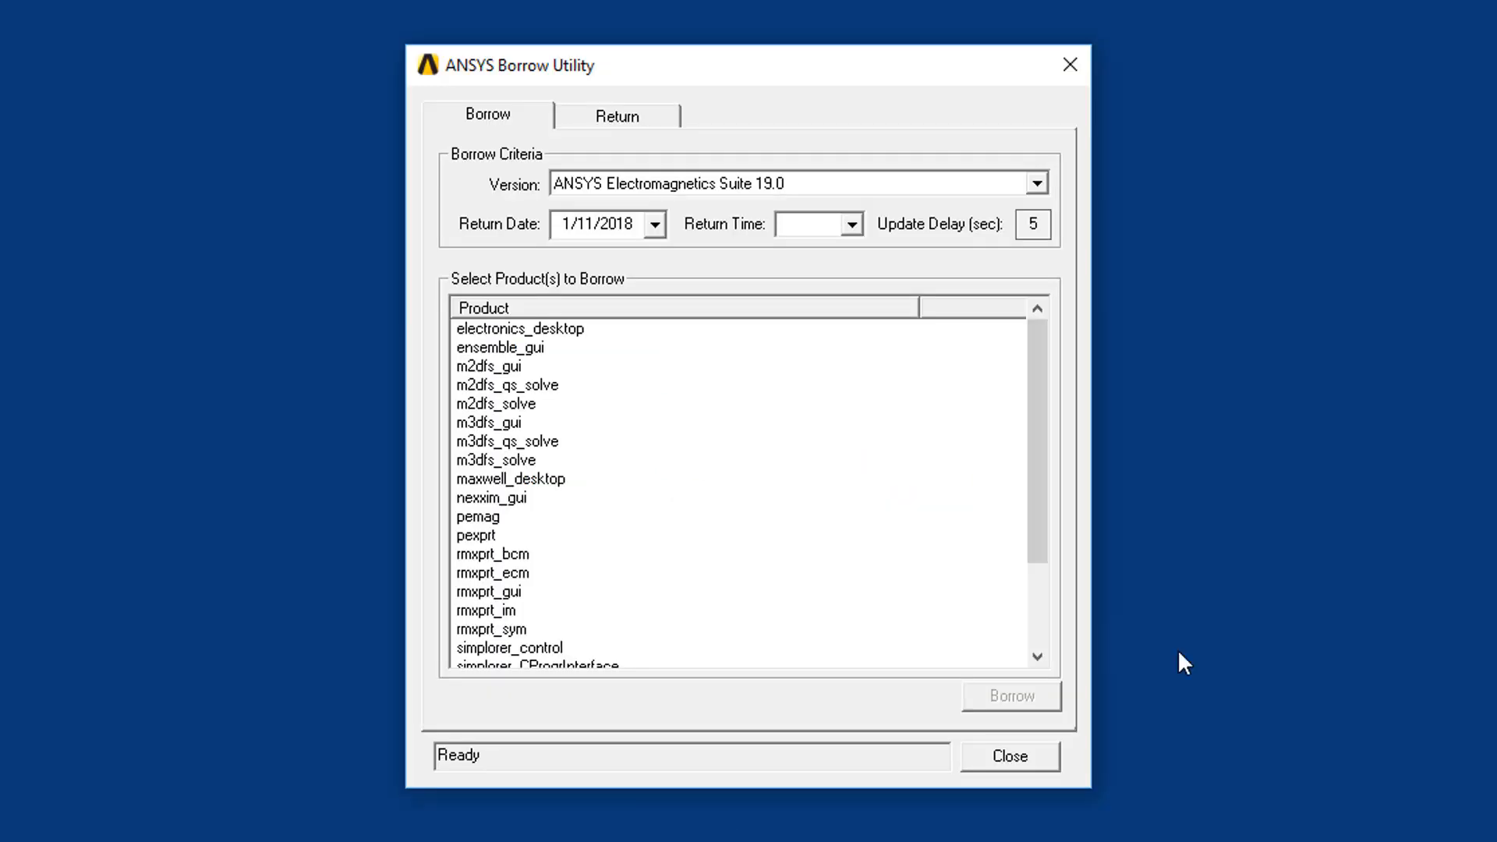
{"action": "left_click", "coordinate": [616, 115]}
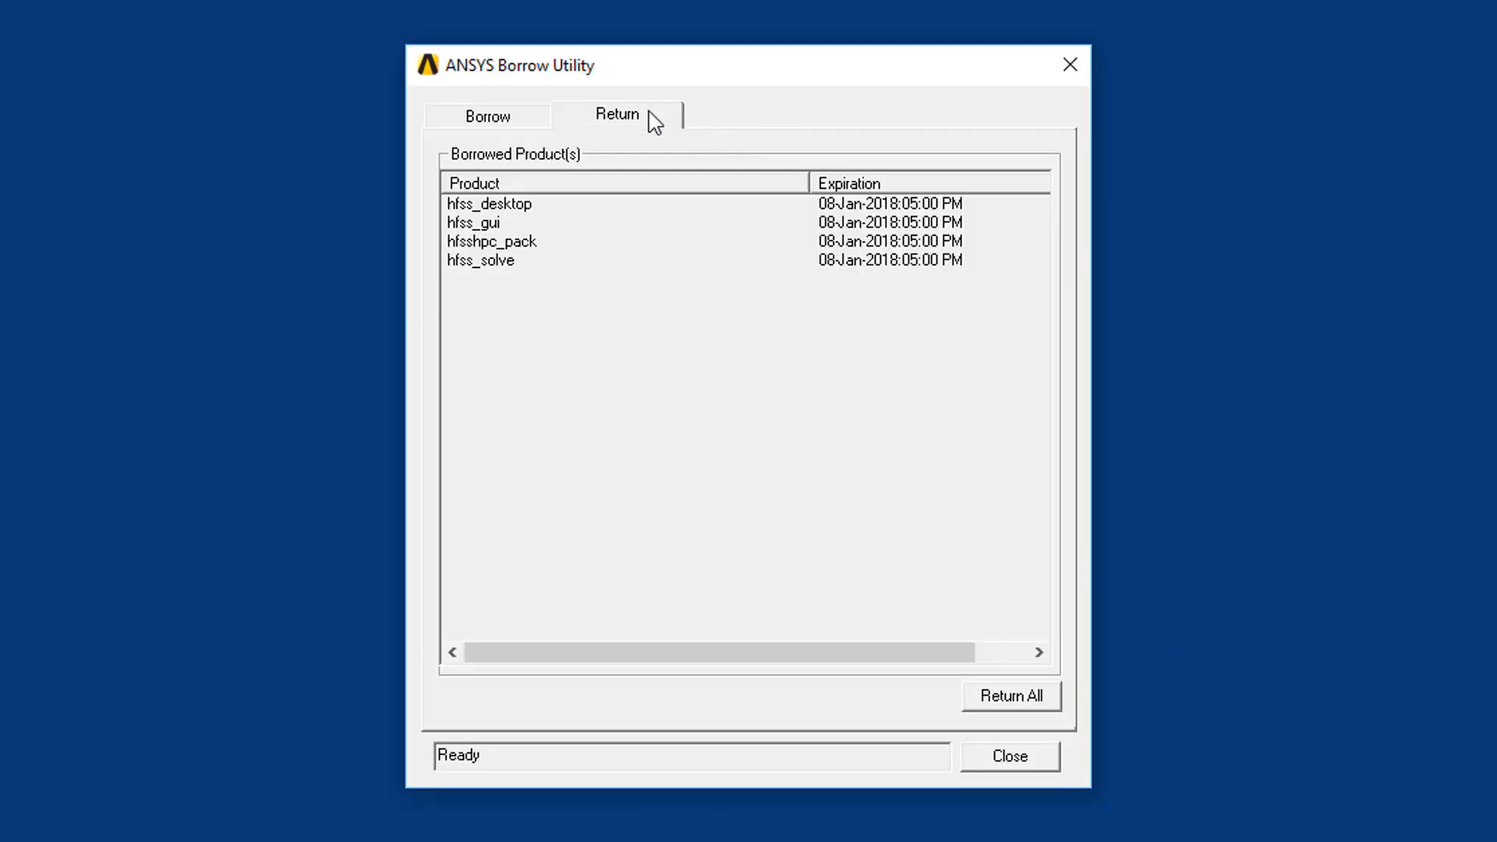
- Return all borrowed HFSS features and dismiss the License Return Completed message
{"action": "left_click", "coordinate": [1010, 695]}
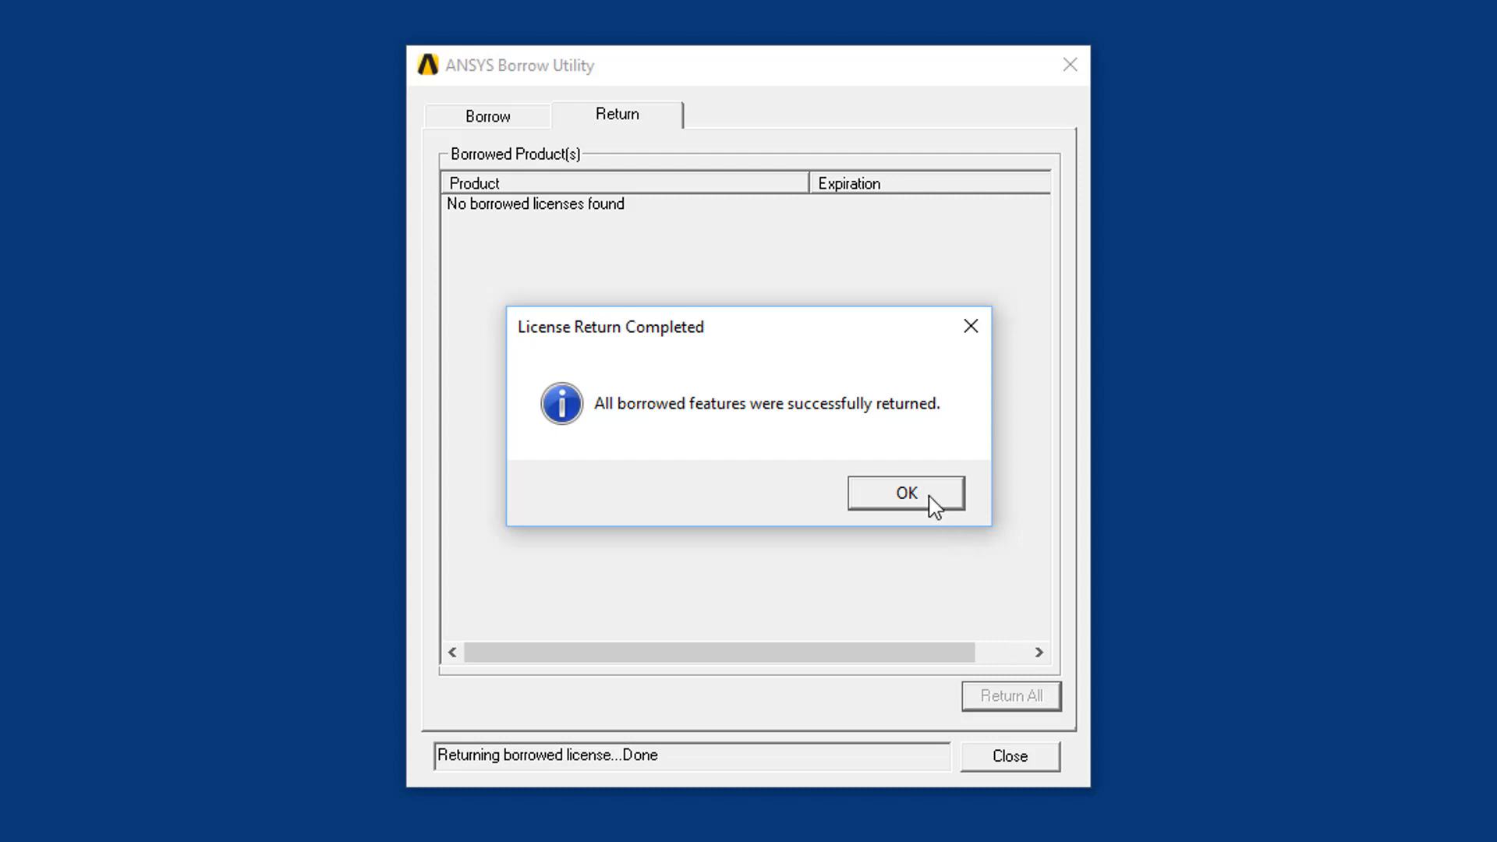
{"action": "left_click", "coordinate": [903, 492]}
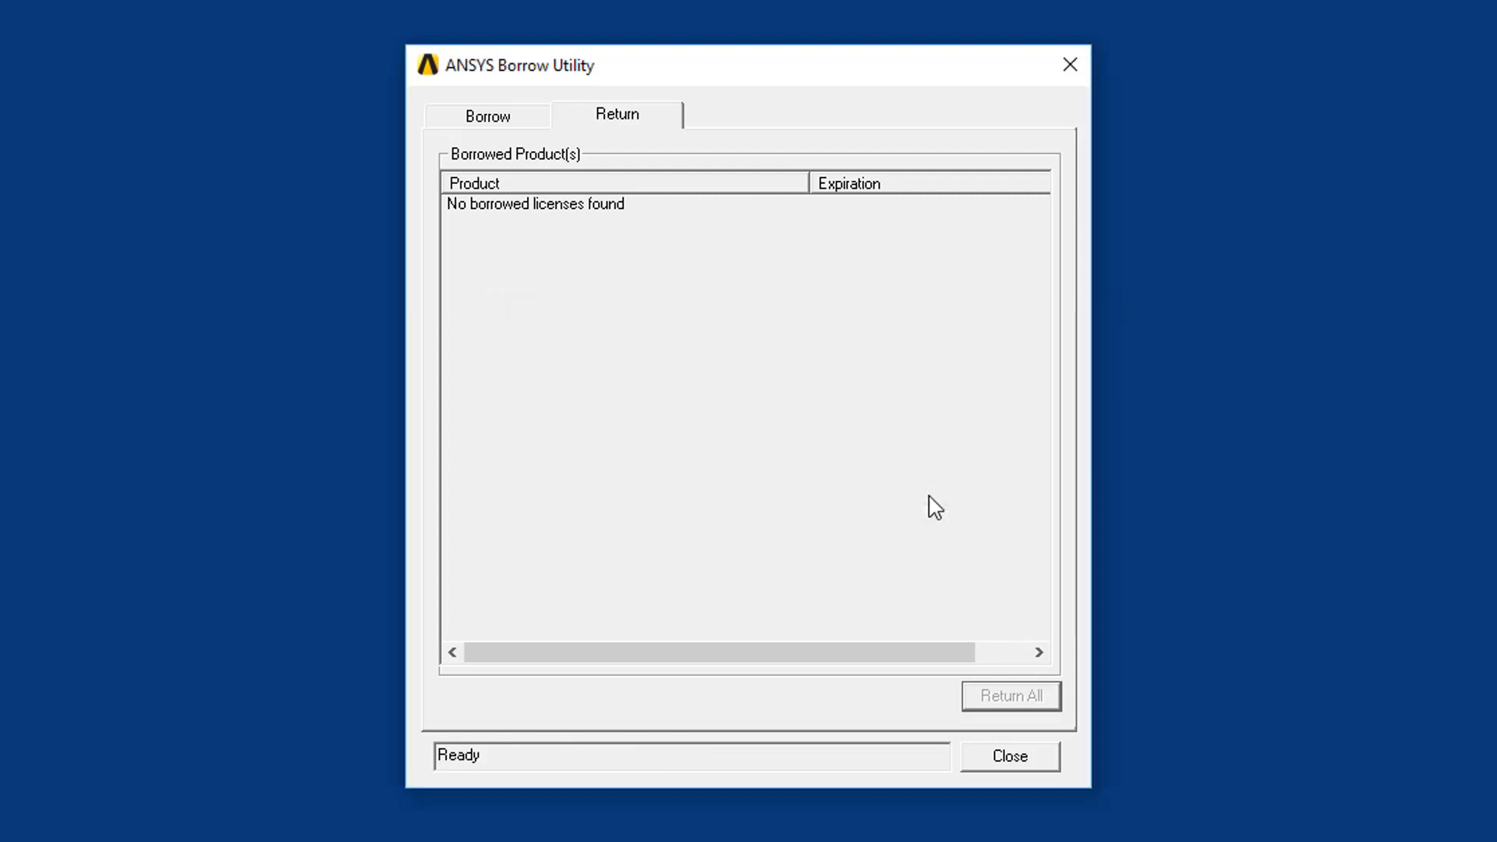